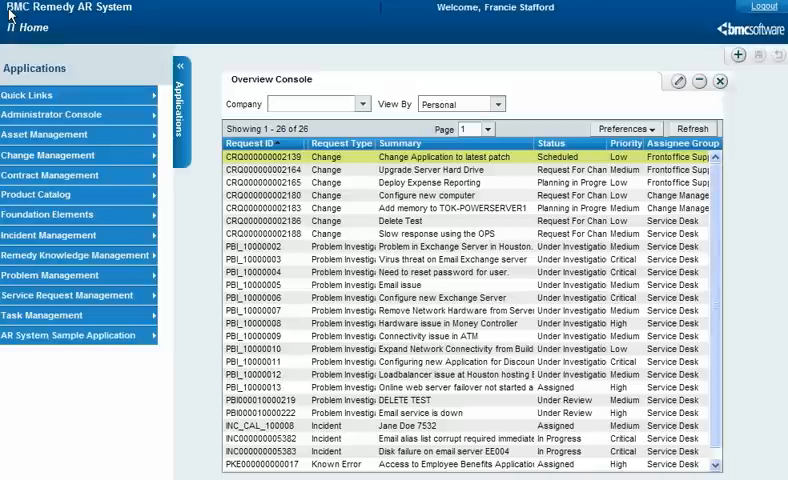
# Start a new incident request from Incident Management's New Incident option
pyautogui.click(46, 234)
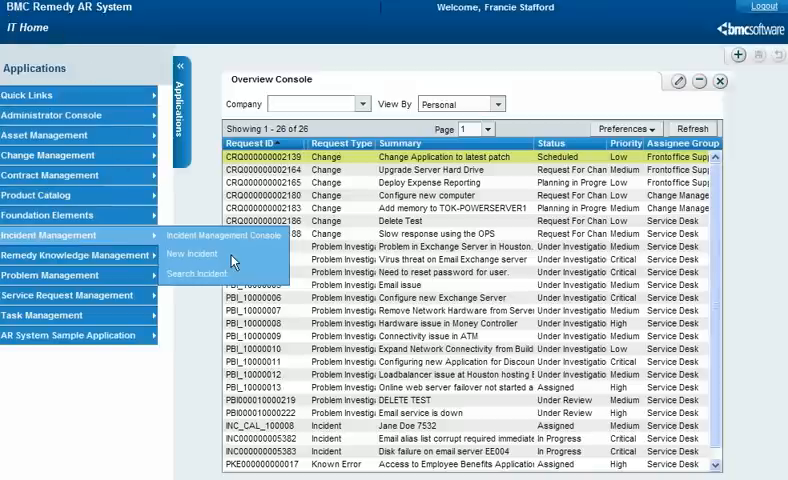
pyautogui.click(194, 253)
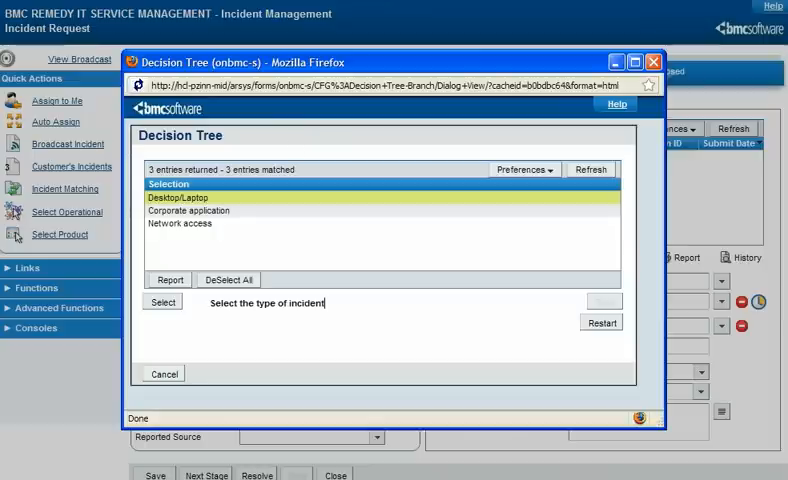
pyautogui.moveTo(260, 195)
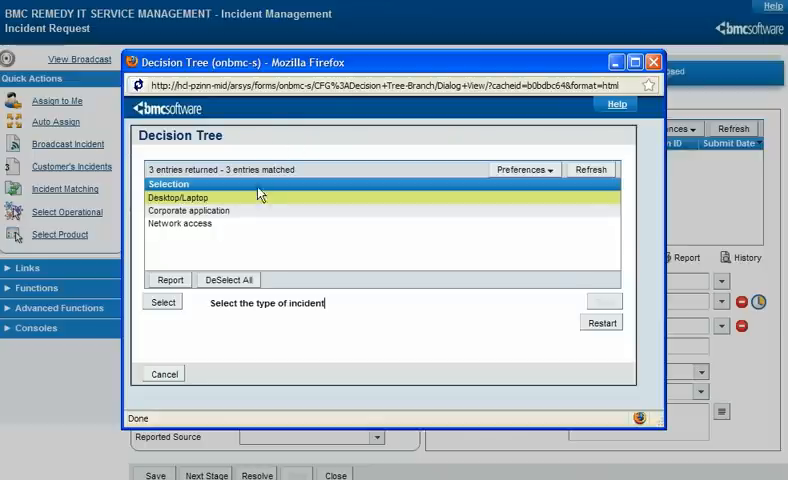
pyautogui.moveTo(260, 203)
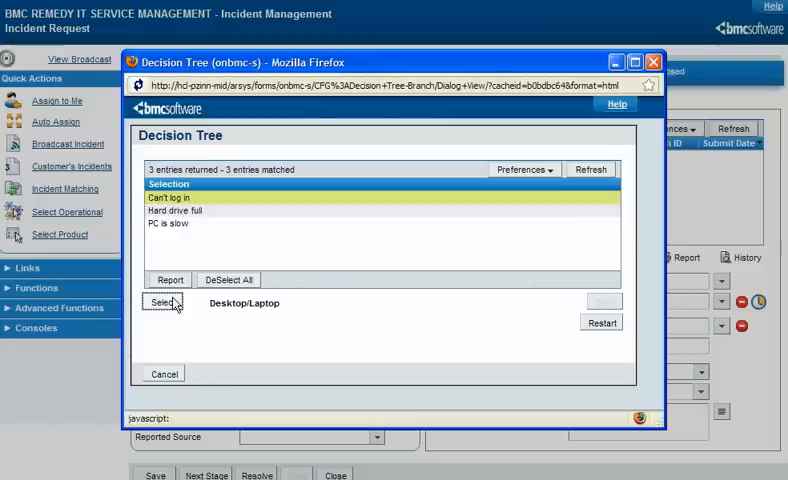
# Select the Can't log in template and acknowledge the template and script notes
pyautogui.click(162, 301)
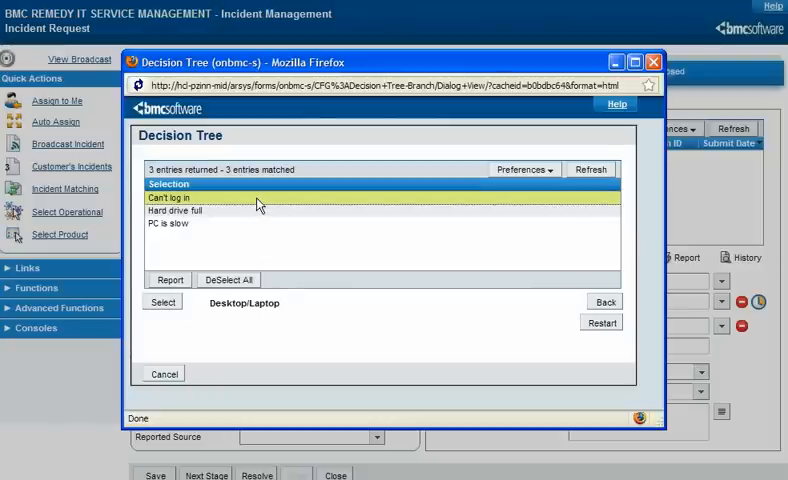
pyautogui.click(162, 301)
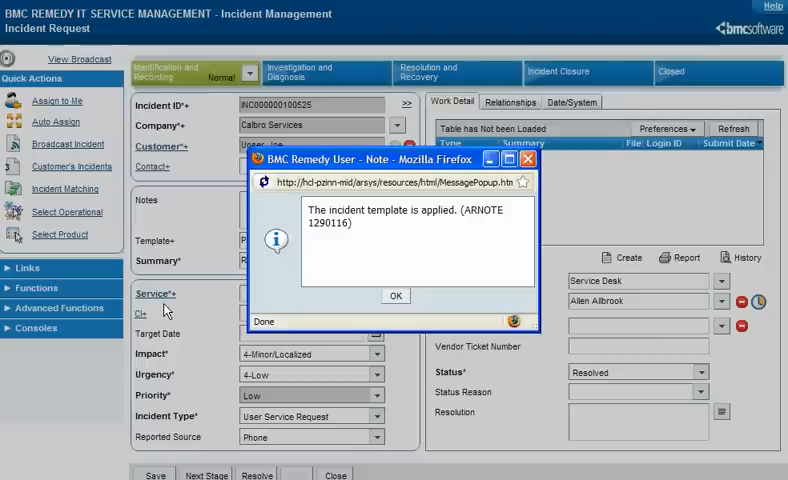
pyautogui.click(395, 296)
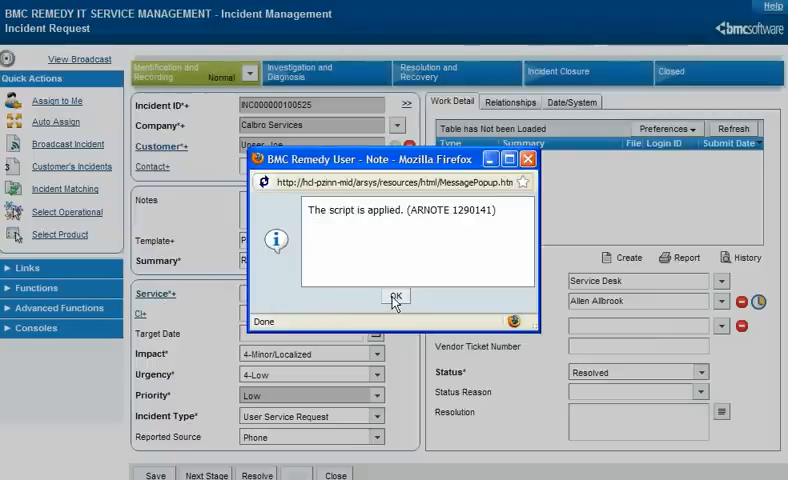
pyautogui.click(396, 296)
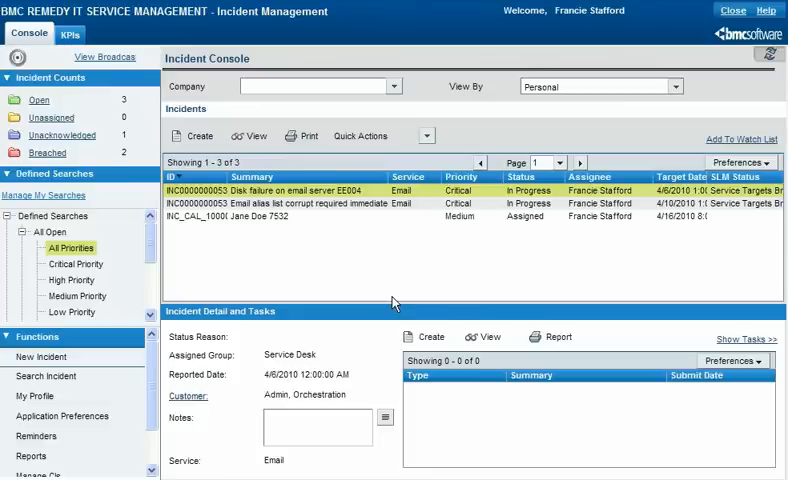
# Set Enable Auto-Decision Tree to No in Application Preferences and save
pyautogui.click(52, 416)
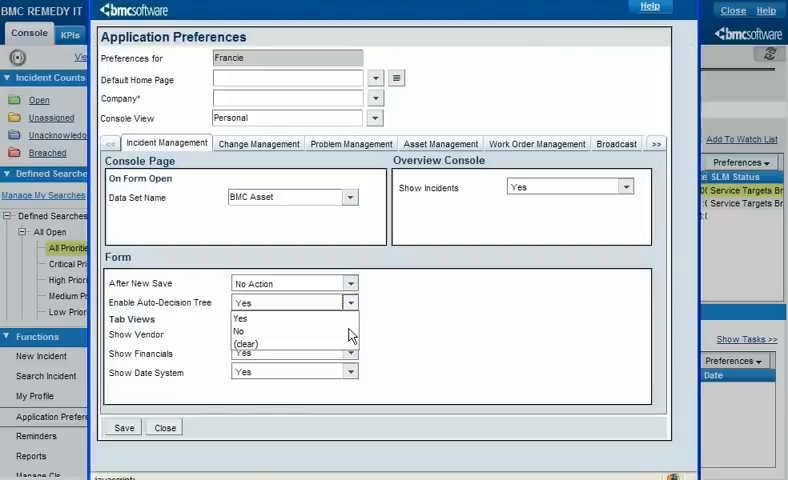
pyautogui.click(238, 331)
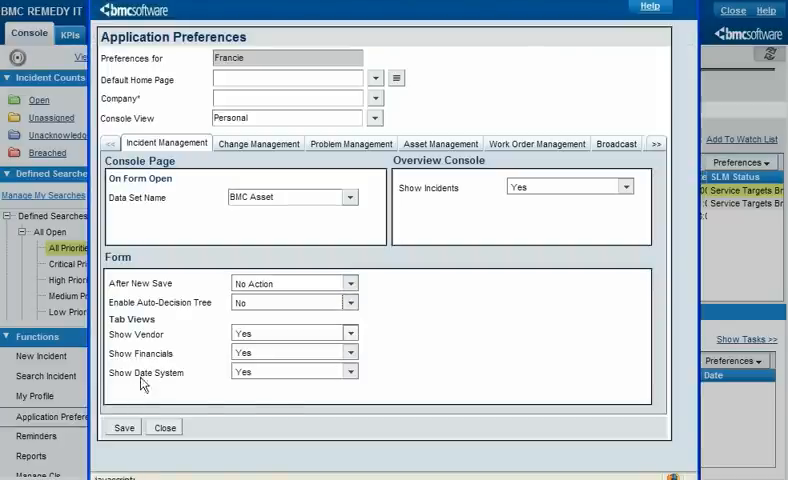
pyautogui.click(163, 427)
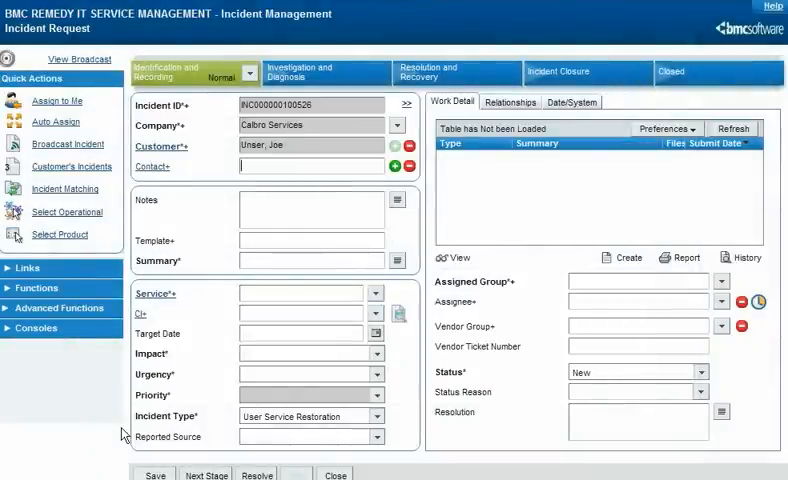
# Open the Decision Tree from the Advanced Functions list in the left panel
pyautogui.click(58, 307)
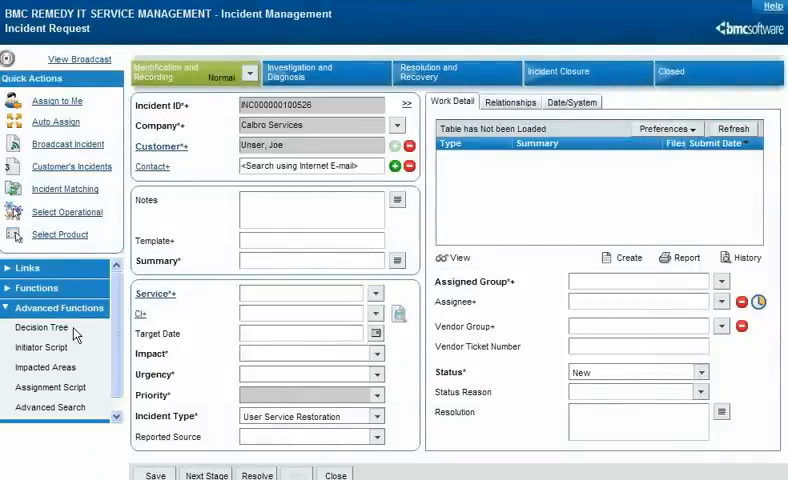
pyautogui.click(42, 327)
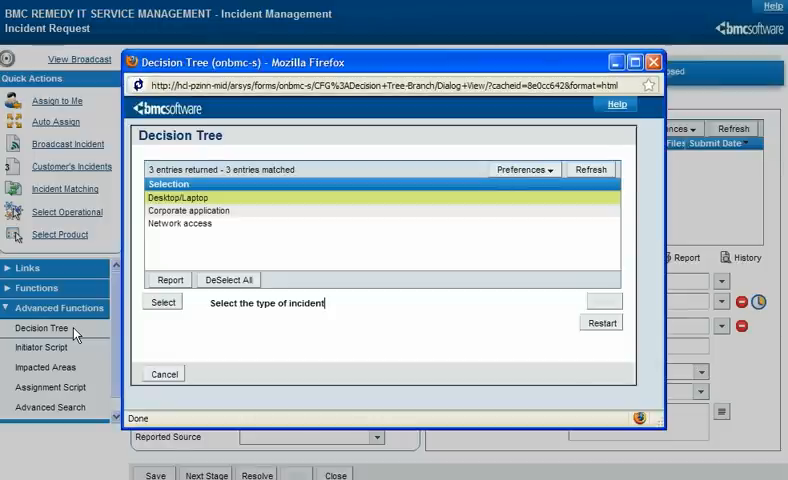